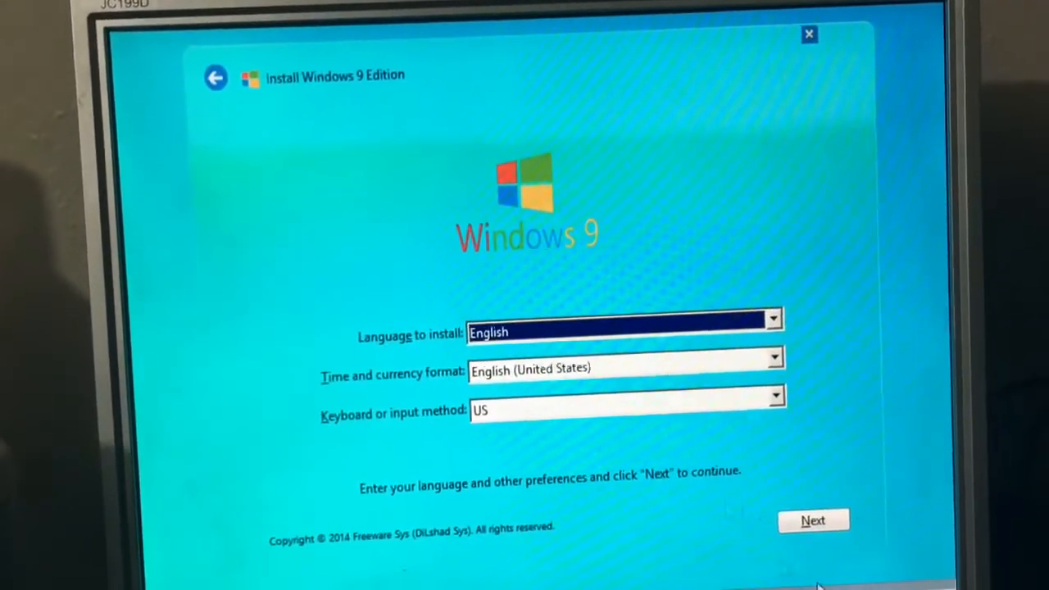
Keep the English language and keyboard defaults and continue to the install-location screen
{"action": "left_click", "coordinate": [813, 521]}
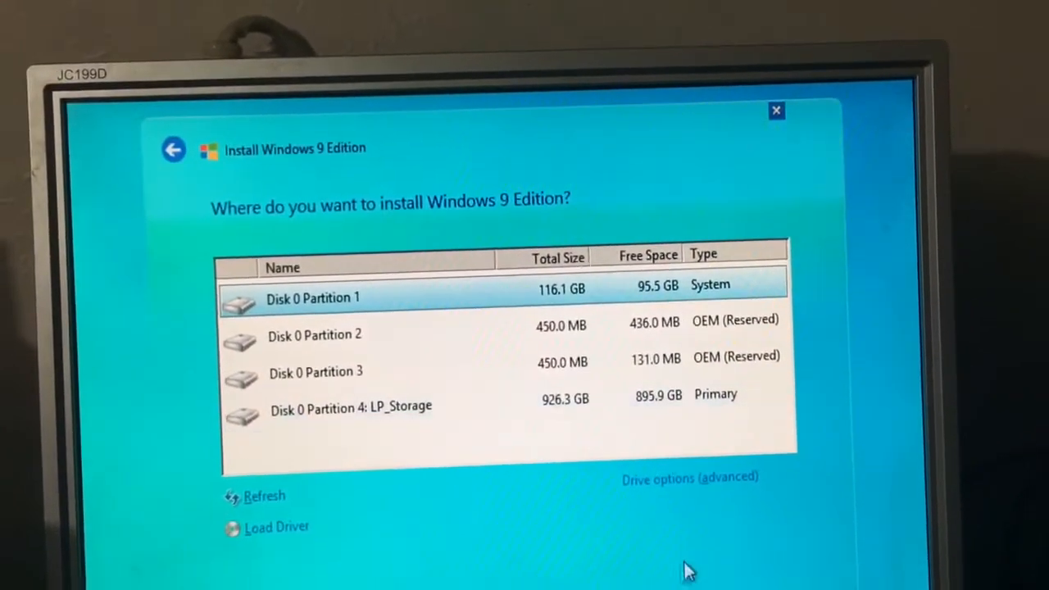
Format the Disk 0 partitions, including Partition 3, accepting each data-loss warning
{"action": "left_click", "coordinate": [691, 478]}
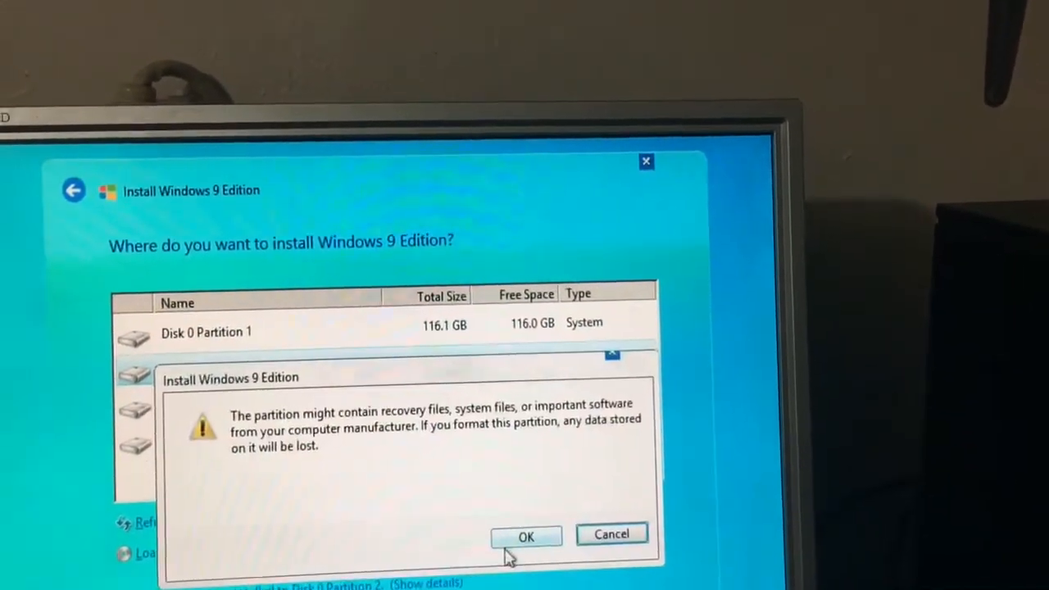
{"action": "left_click", "coordinate": [527, 536]}
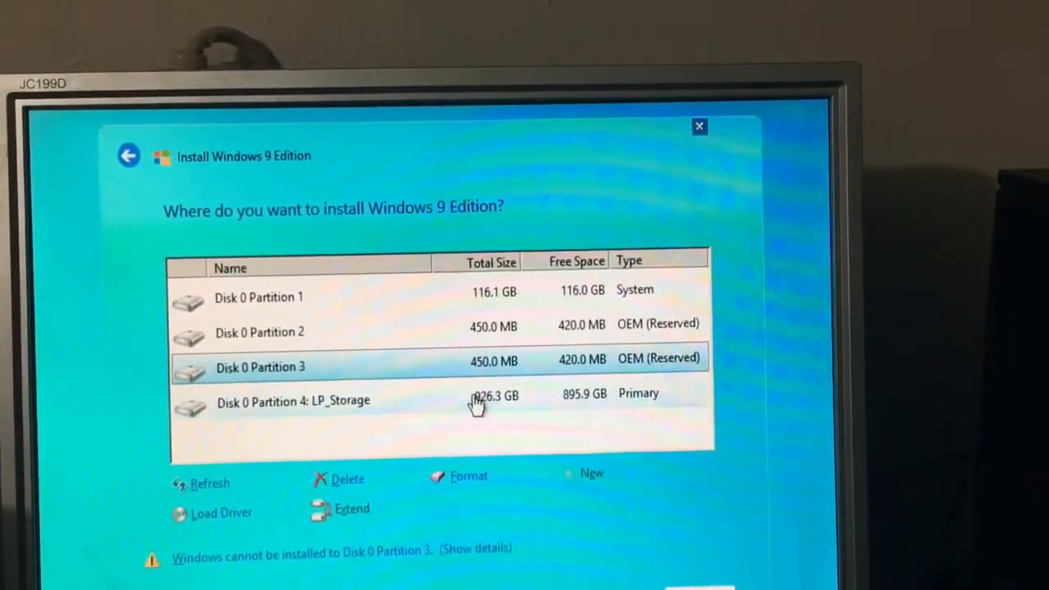
{"action": "left_click", "coordinate": [469, 476]}
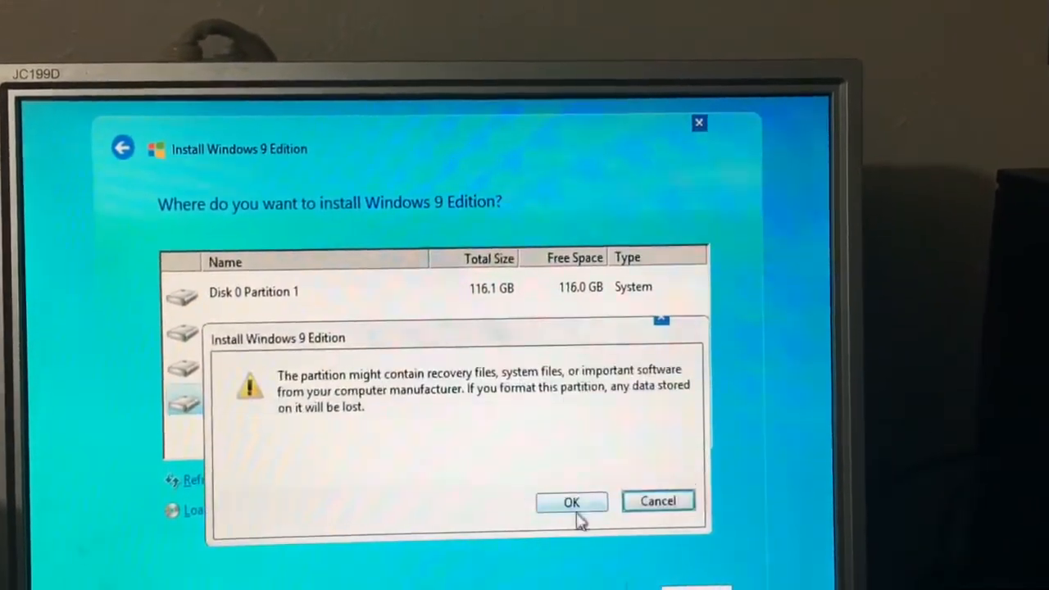
{"action": "left_click", "coordinate": [571, 502]}
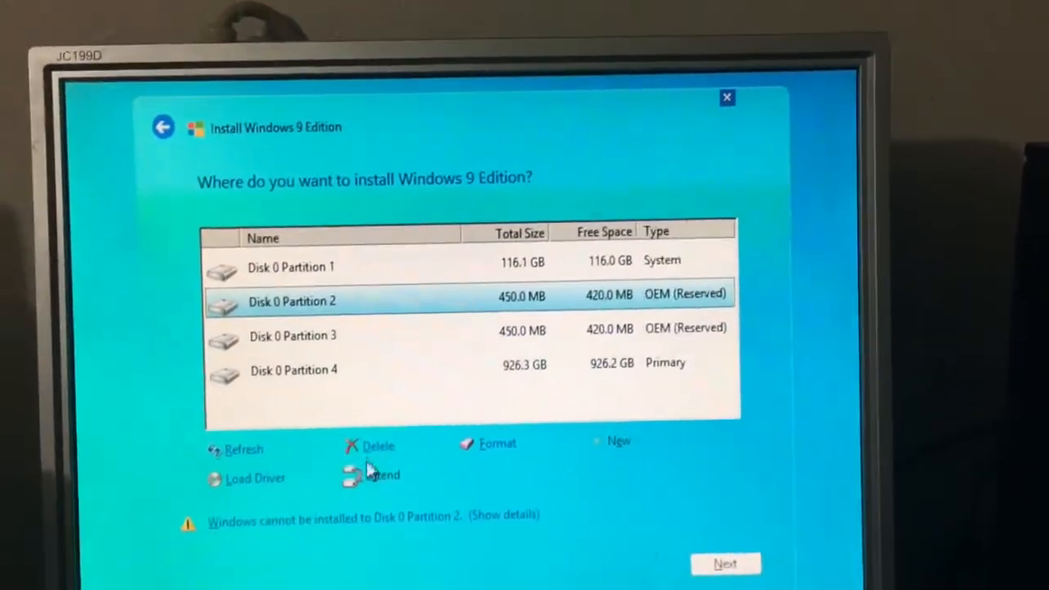
Delete Partition 2 and the remaining Disk 0 partitions, confirming the deletion warning
{"action": "left_click", "coordinate": [379, 446]}
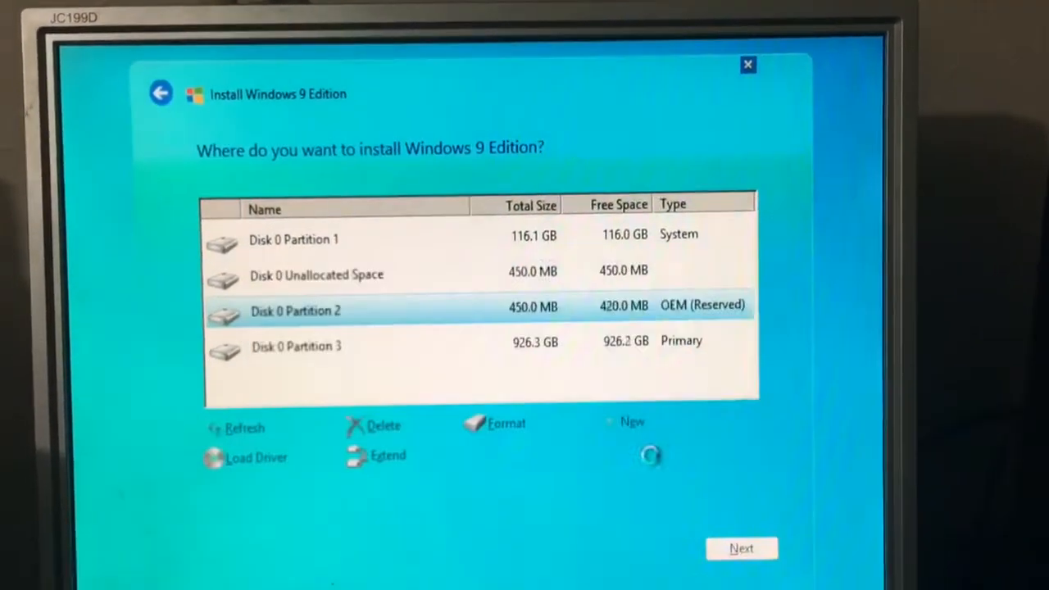
{"action": "left_click", "coordinate": [382, 425]}
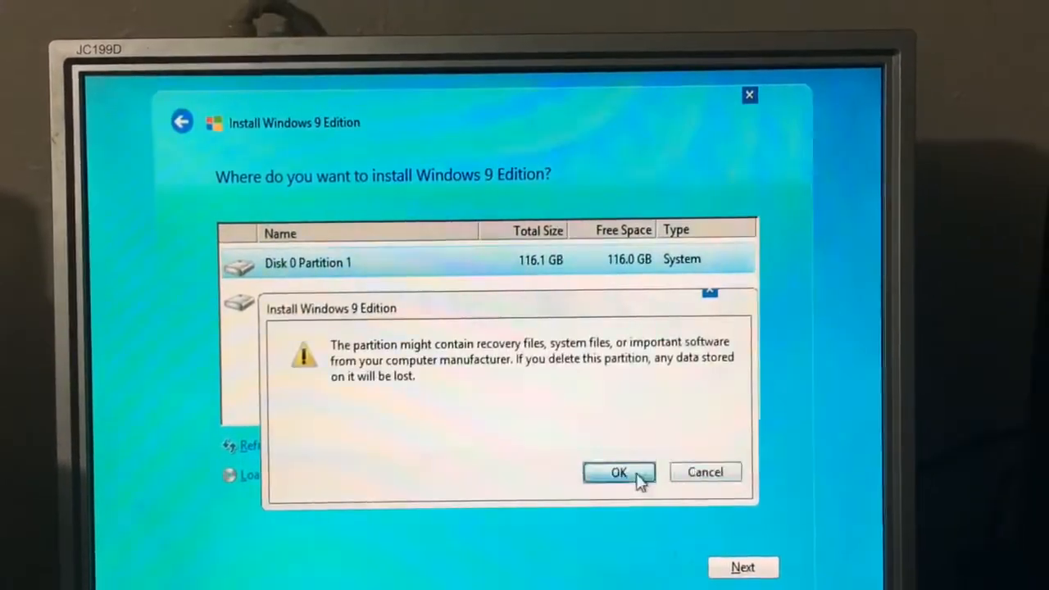
{"action": "left_click", "coordinate": [619, 472]}
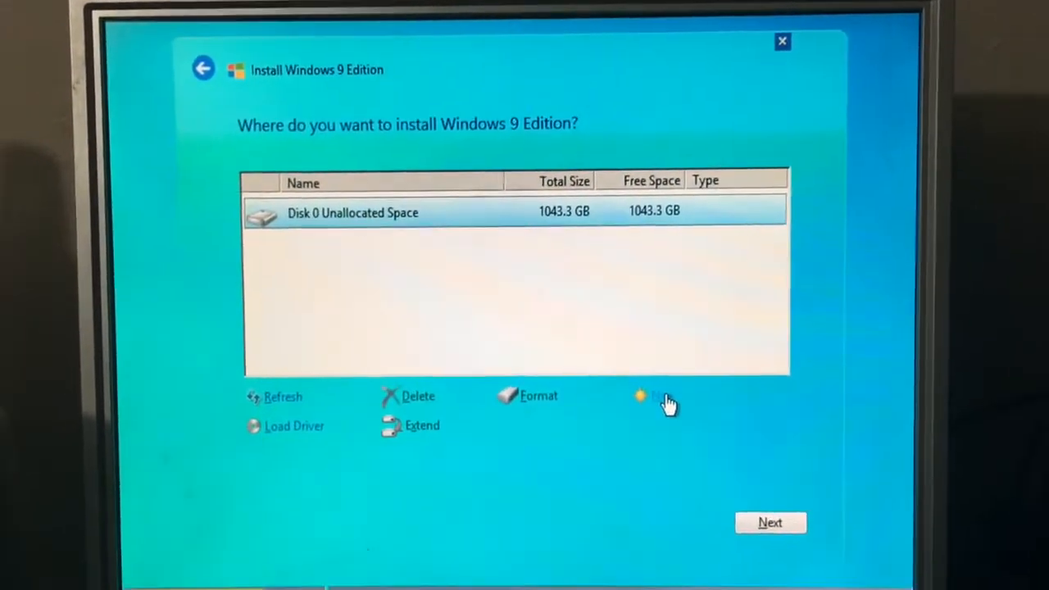
Create a 119808 MB partition, accept the system partition, then partition the remaining space
{"action": "left_click", "coordinate": [656, 397]}
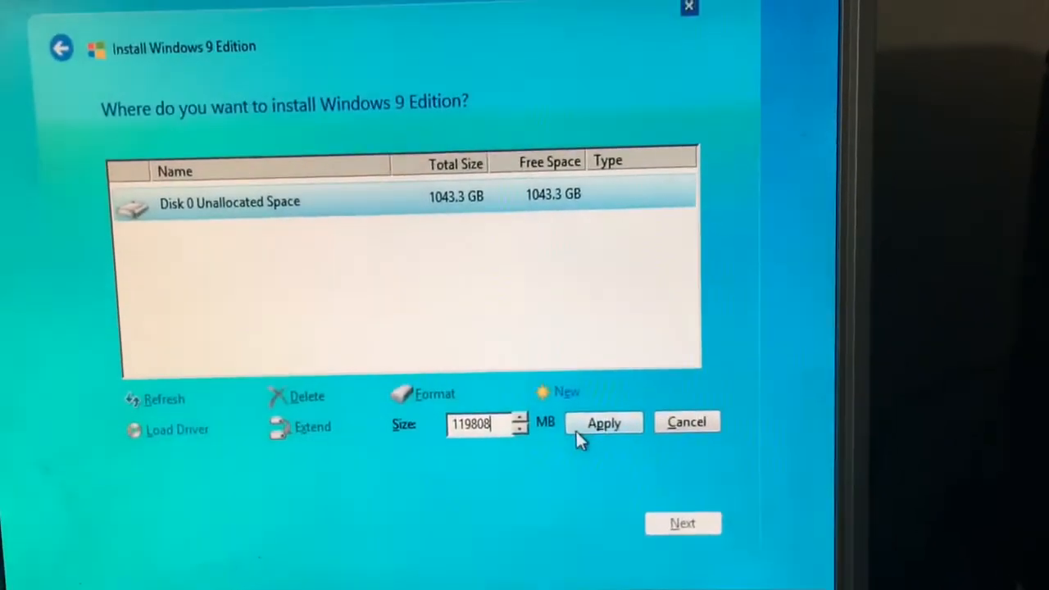
{"action": "left_click", "coordinate": [604, 423]}
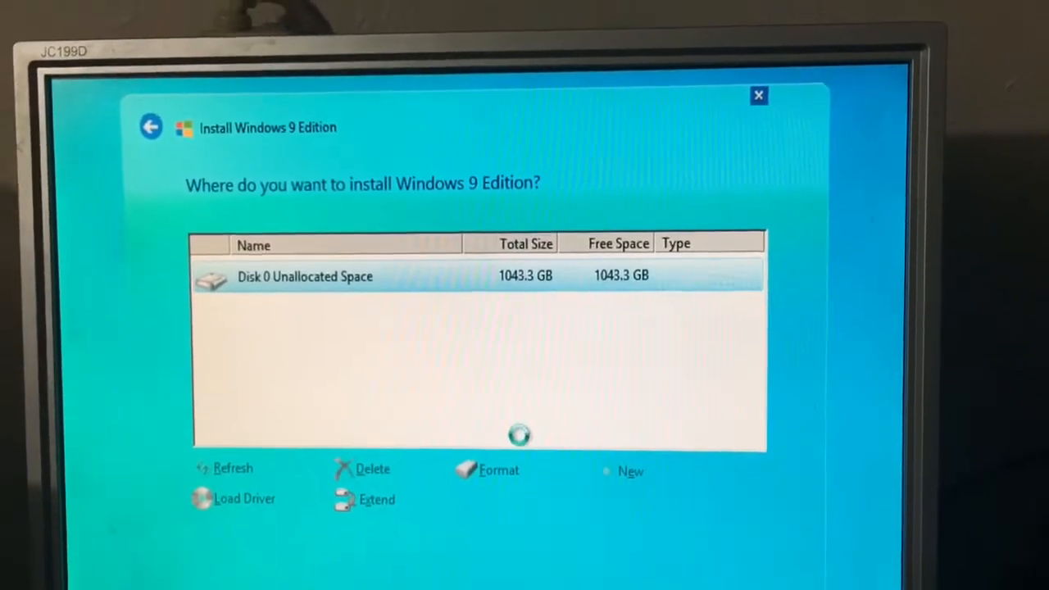
{"action": "left_click", "coordinate": [630, 471]}
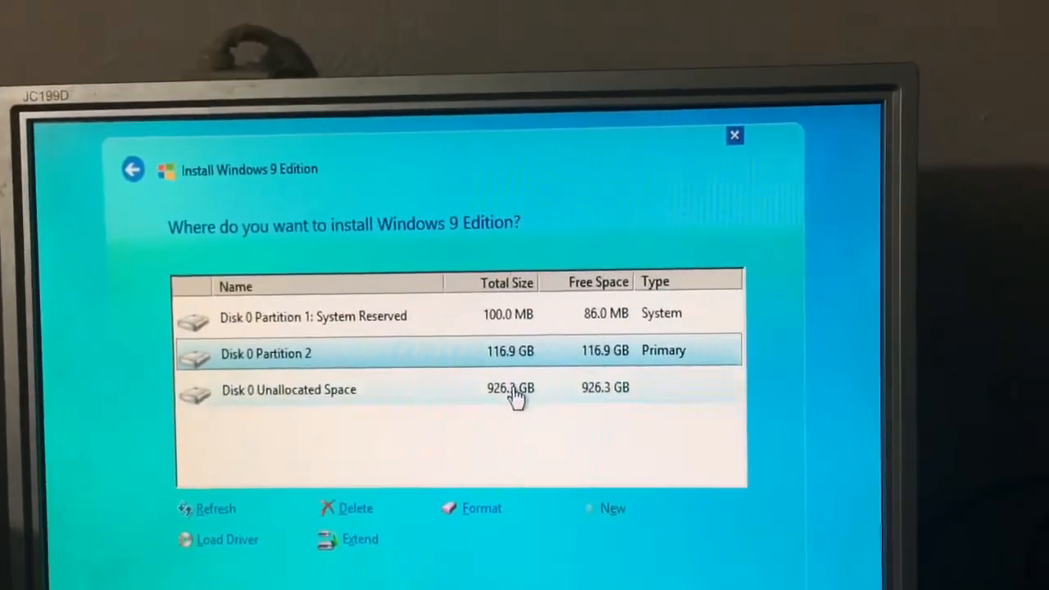
{"action": "left_click", "coordinate": [613, 508]}
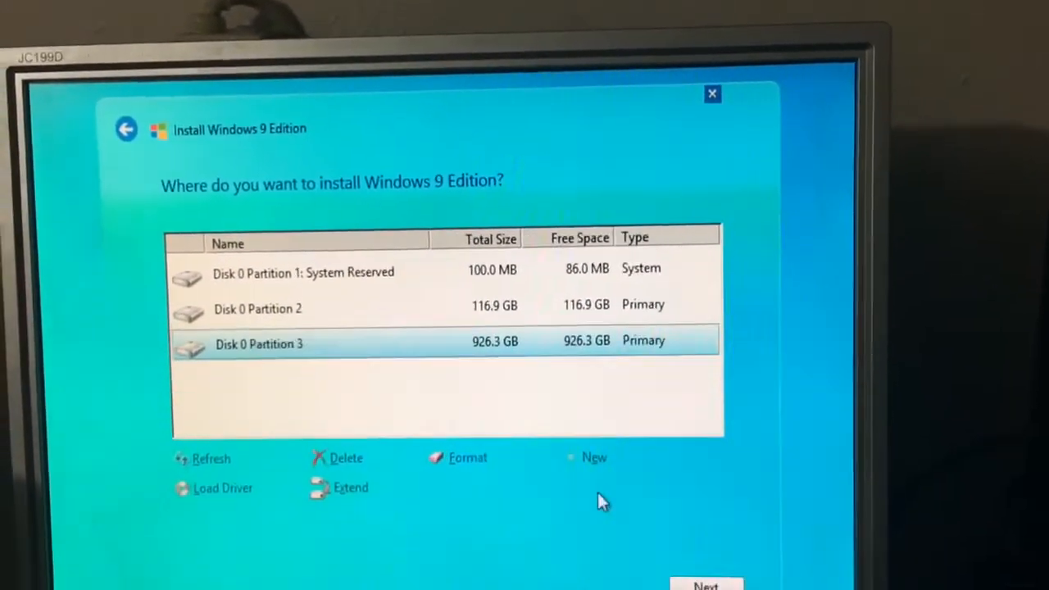